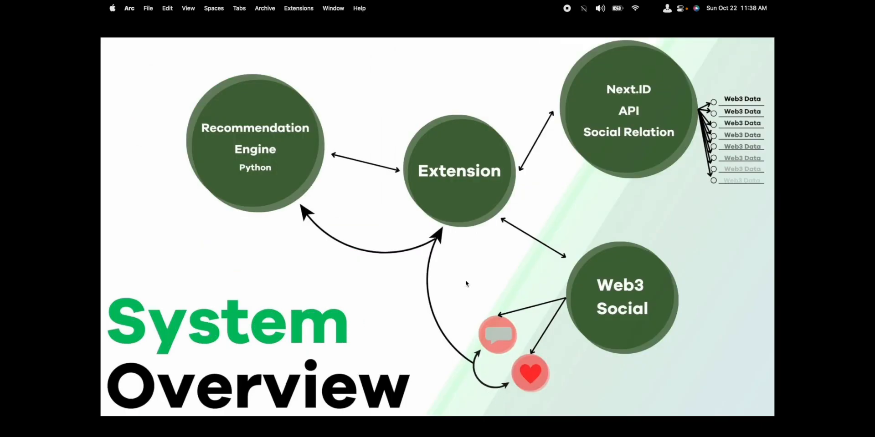
mouse_move(462, 143)
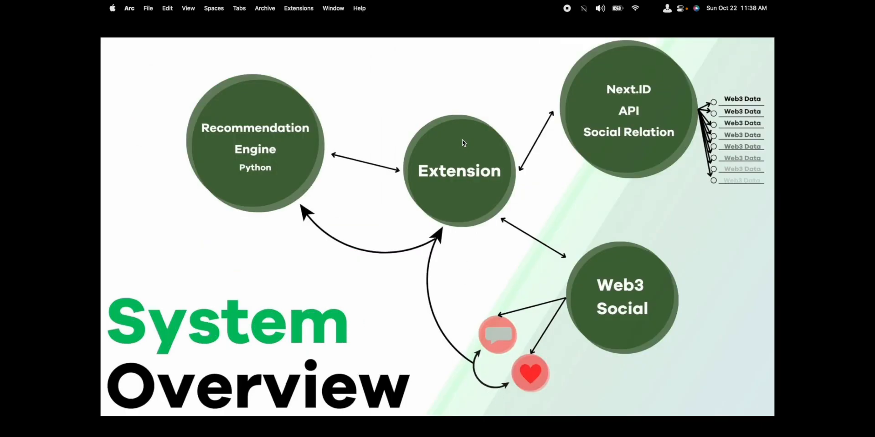
mouse_move(505, 333)
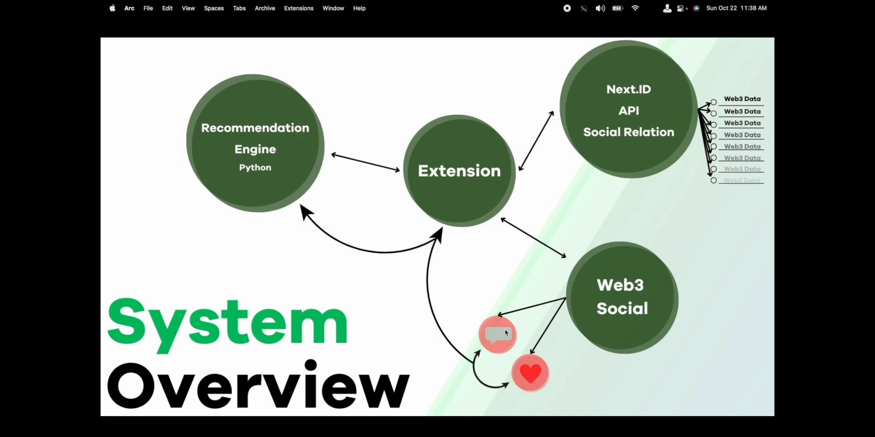
mouse_move(342, 247)
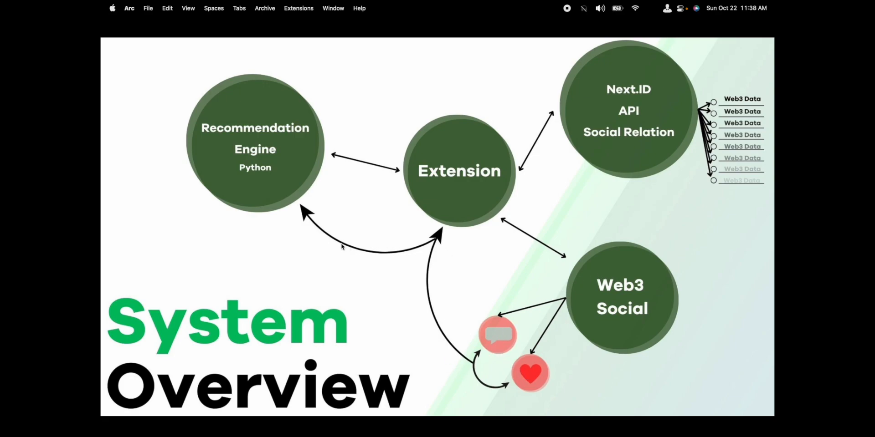
mouse_move(391, 242)
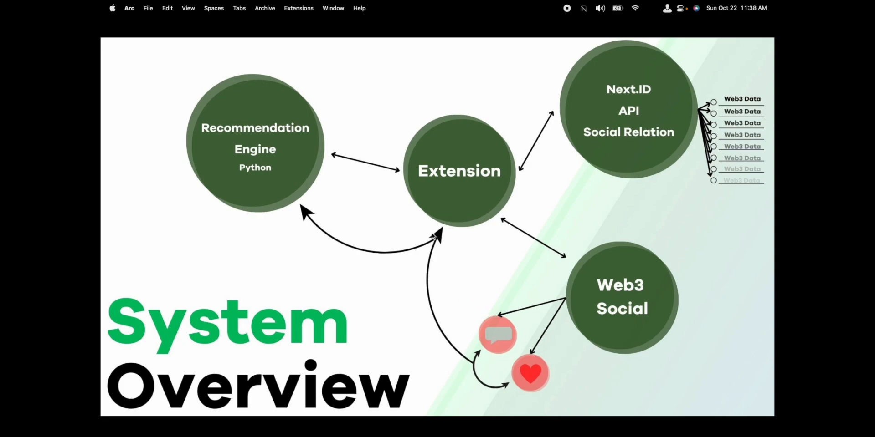
mouse_move(440, 189)
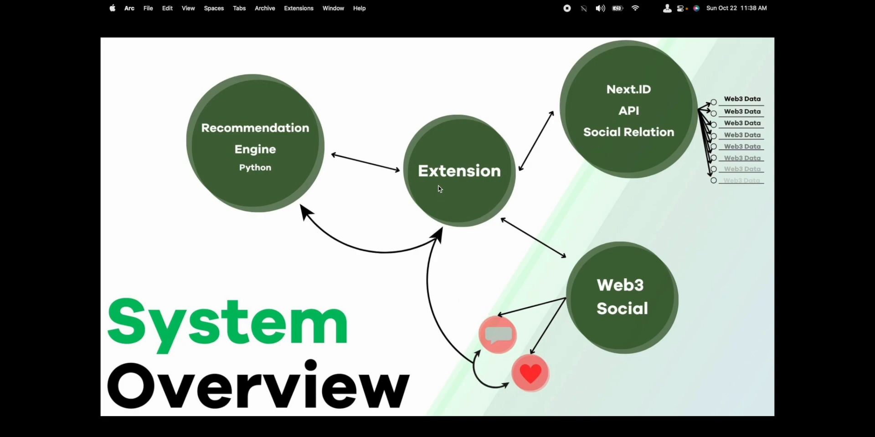
mouse_move(273, 155)
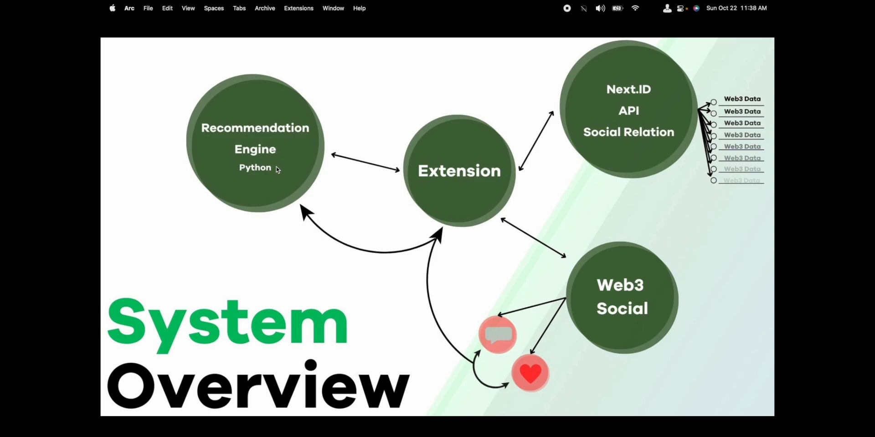
mouse_move(270, 169)
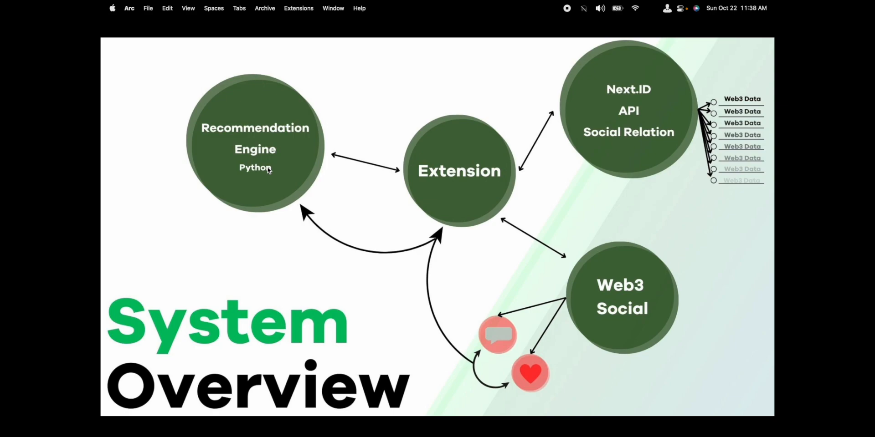
mouse_move(269, 171)
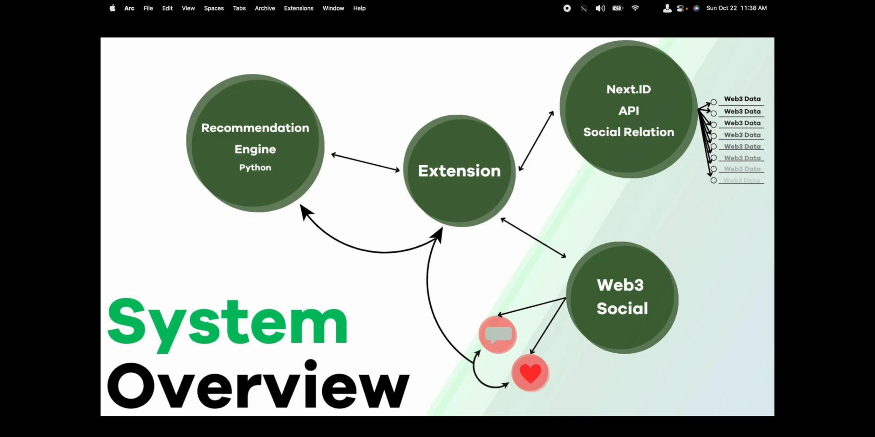
mouse_move(301, 105)
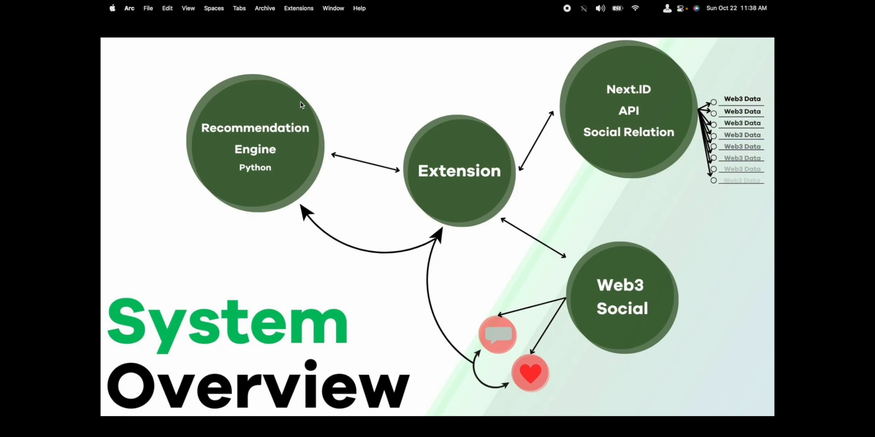
mouse_move(500, 162)
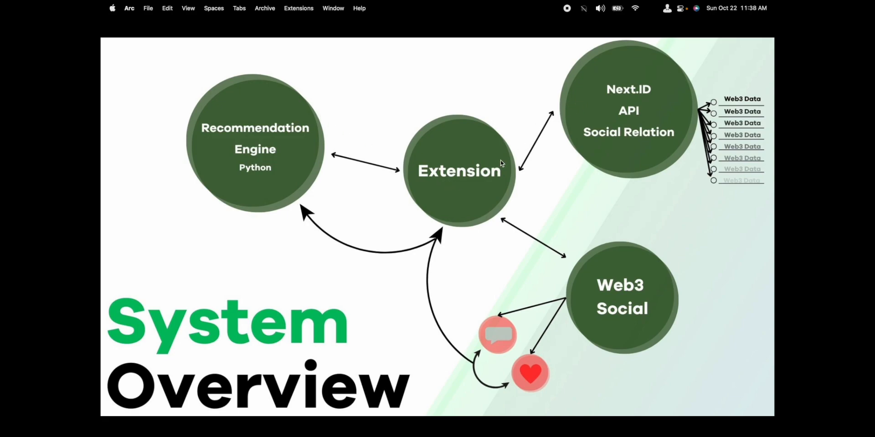
mouse_move(625, 125)
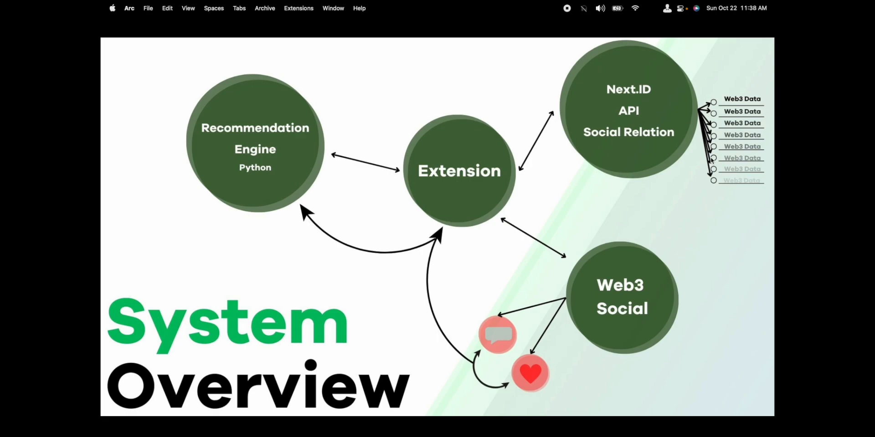
mouse_move(360, 128)
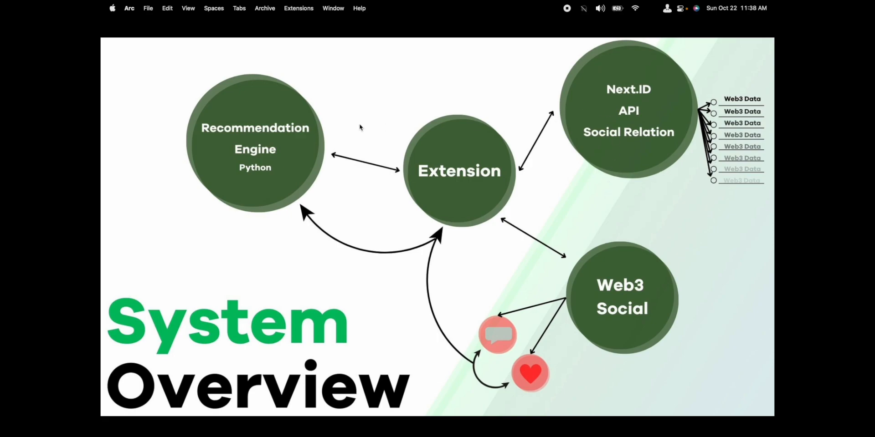
mouse_move(629, 128)
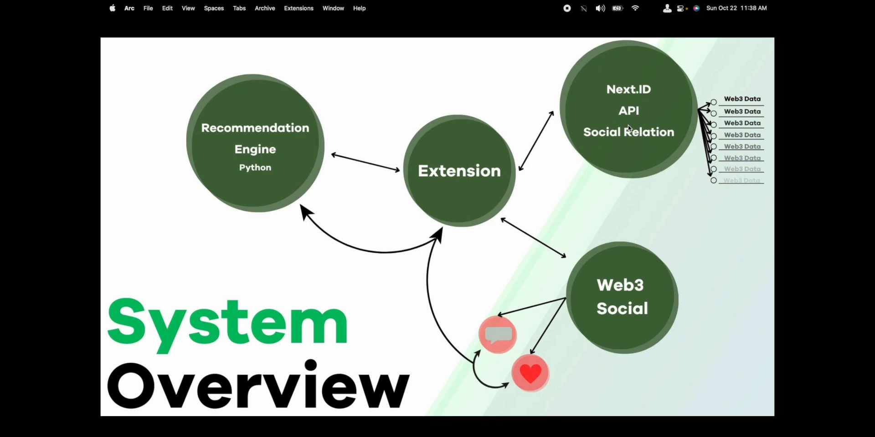
mouse_move(621, 309)
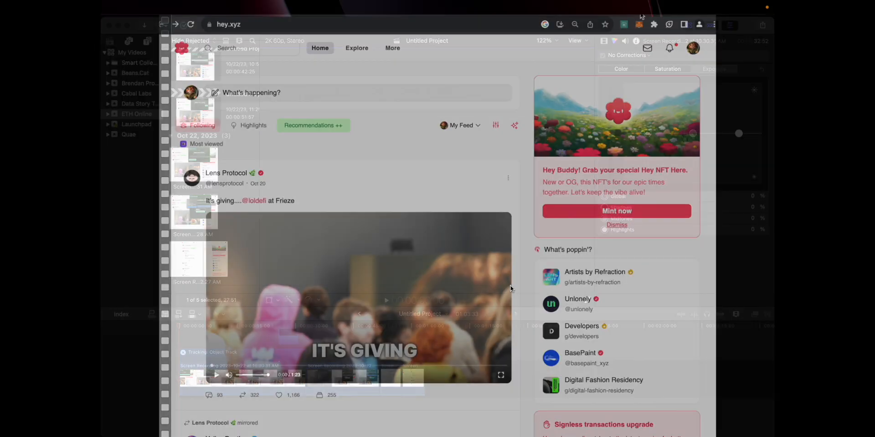
Step: Start Cabal Sorel onboarding, create a Next.ID, and submit the X handle for verification
left_click(623, 24)
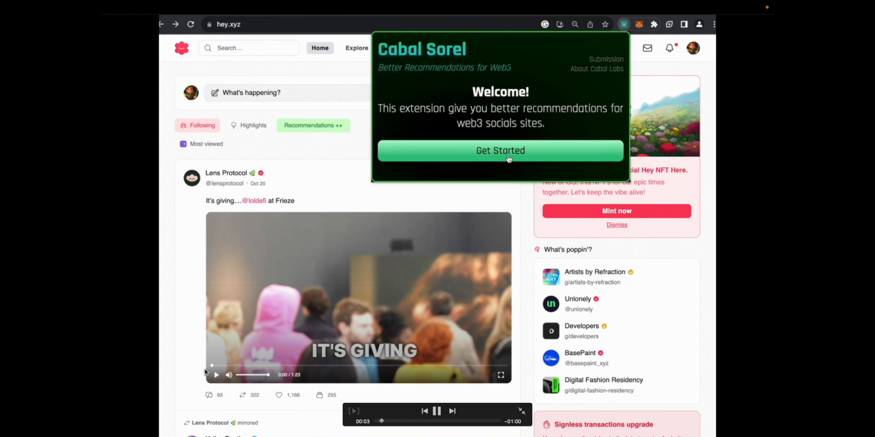
left_click(500, 150)
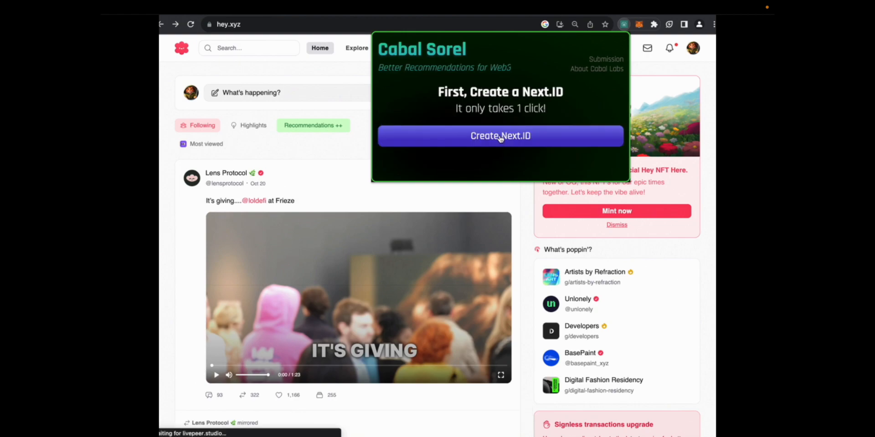
left_click(500, 136)
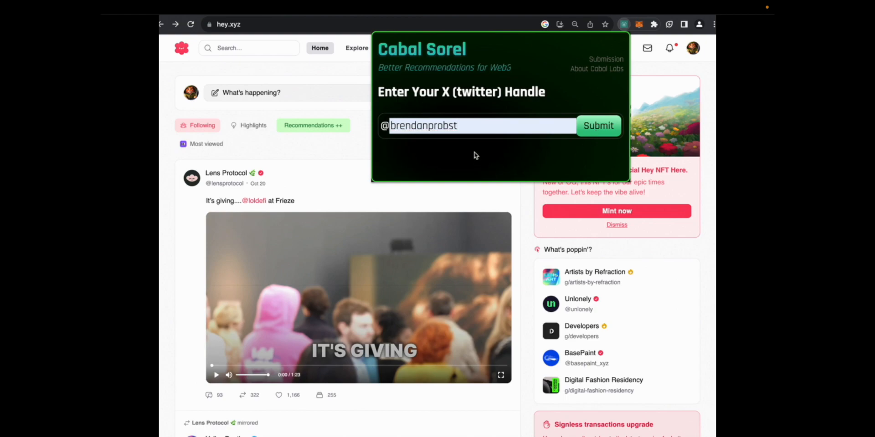
left_click(597, 125)
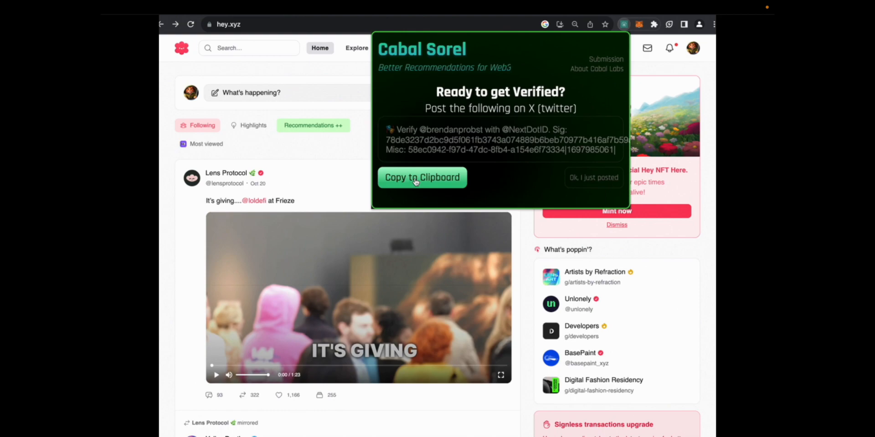
left_click(421, 178)
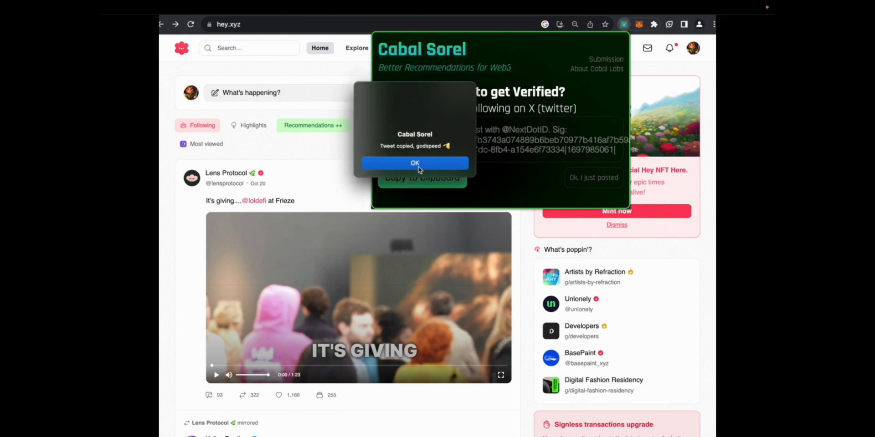
left_click(415, 163)
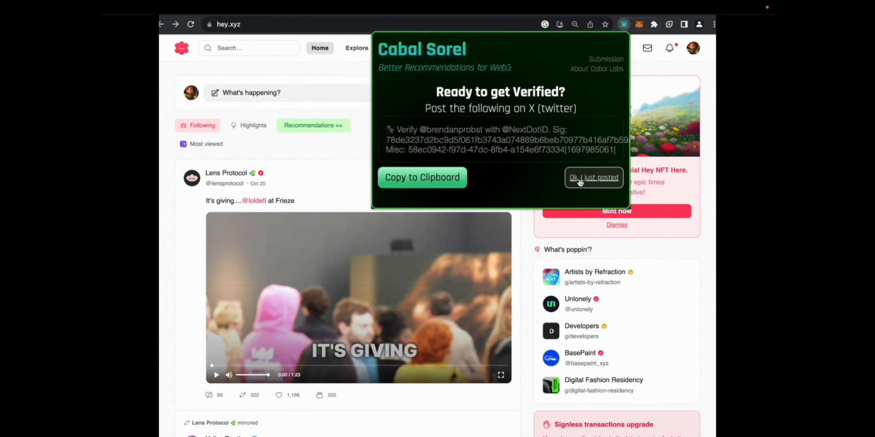
left_click(593, 177)
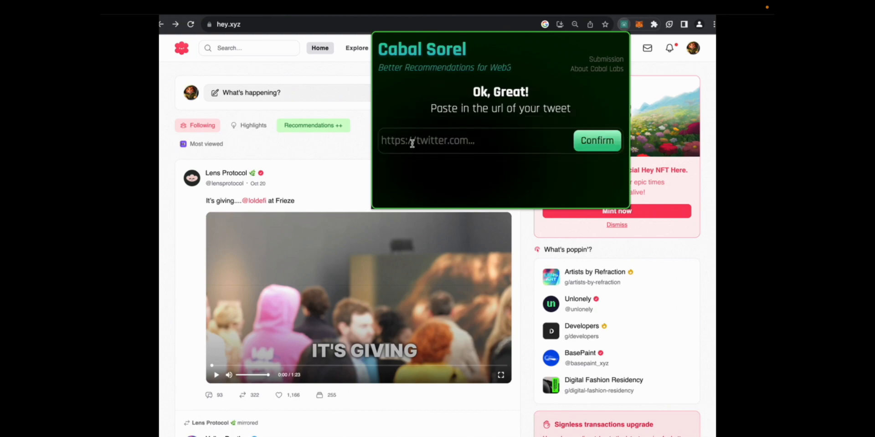
type("https://twitter.com/SmileNowApp/status/1683224241238425600")
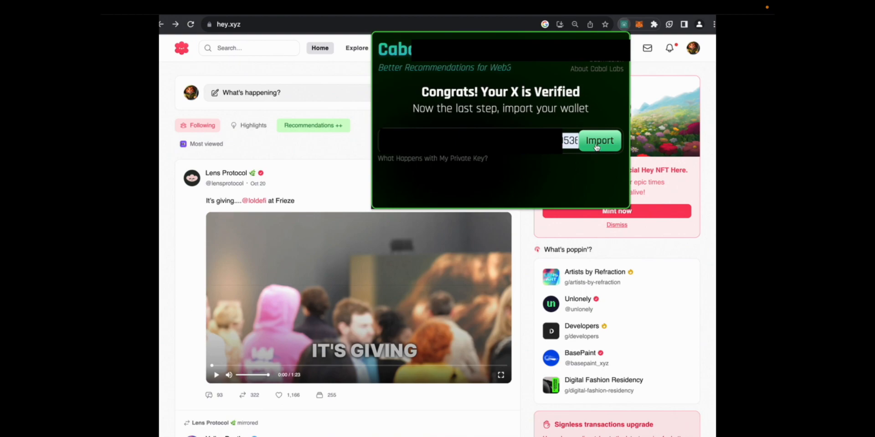
Step: Import the wallet from the private key and go to the extension profile
left_click(599, 140)
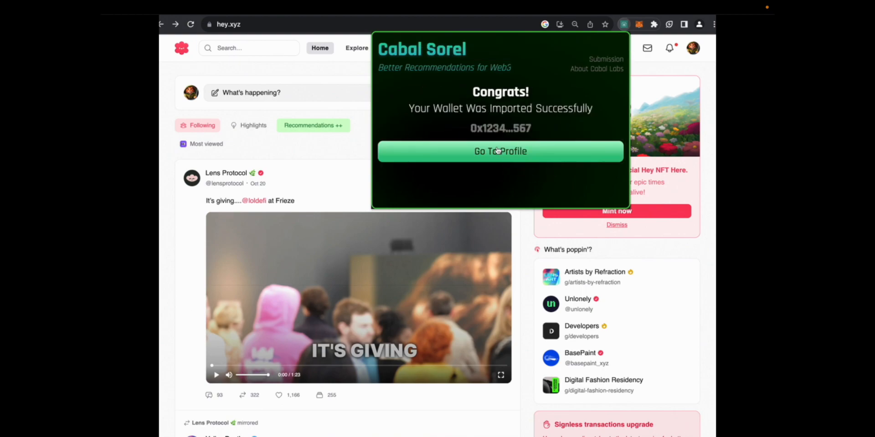
left_click(501, 151)
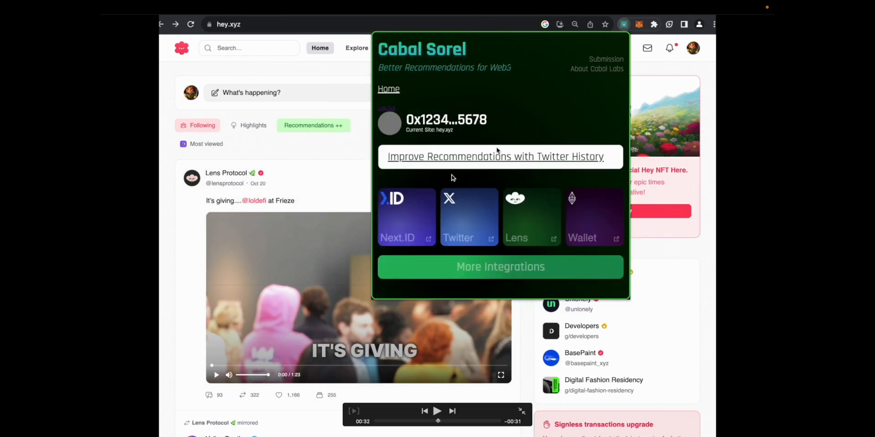
mouse_move(439, 412)
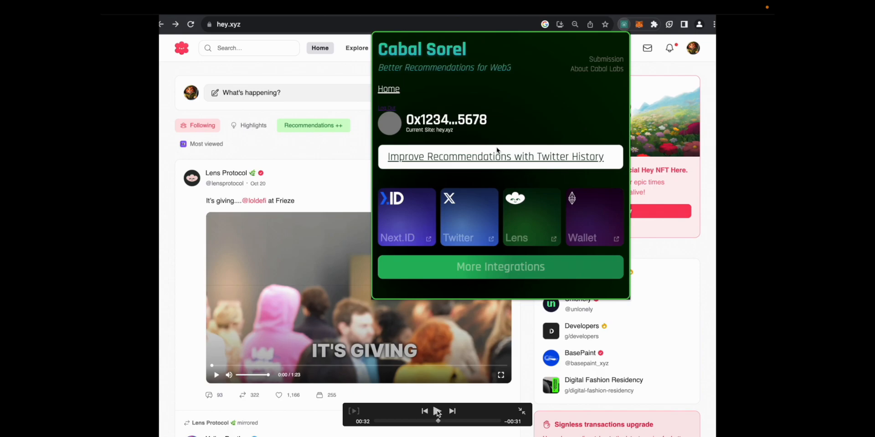
Step: Upload data/like.js from the Twitter archive as history, then browse the recommended hey.xyz feed
left_click(494, 156)
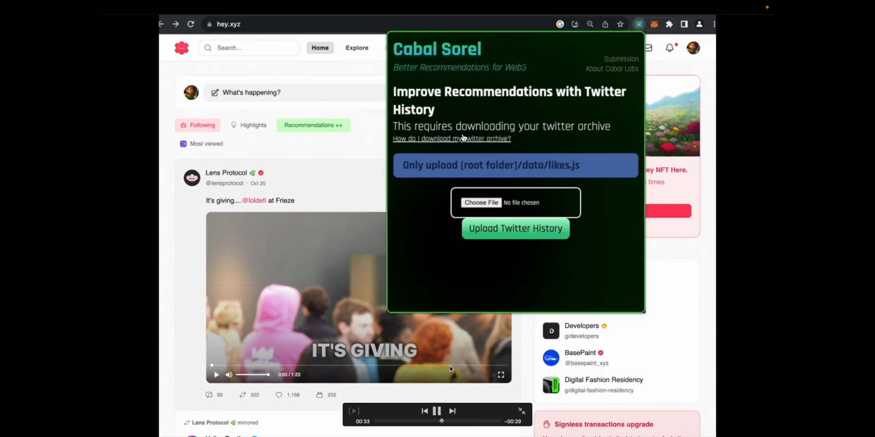
left_click(481, 202)
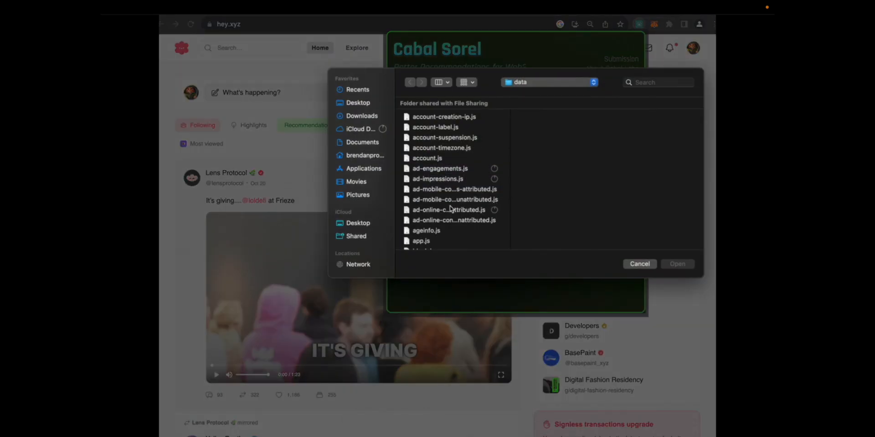
scroll("down", 3)
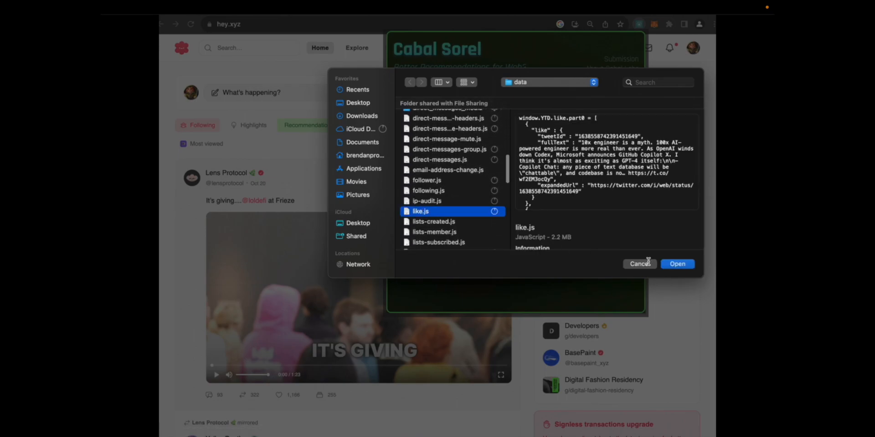
left_click(677, 264)
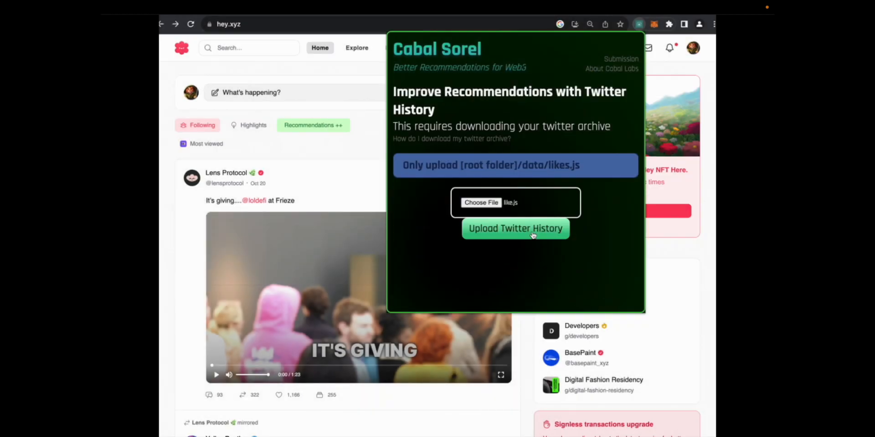
left_click(514, 227)
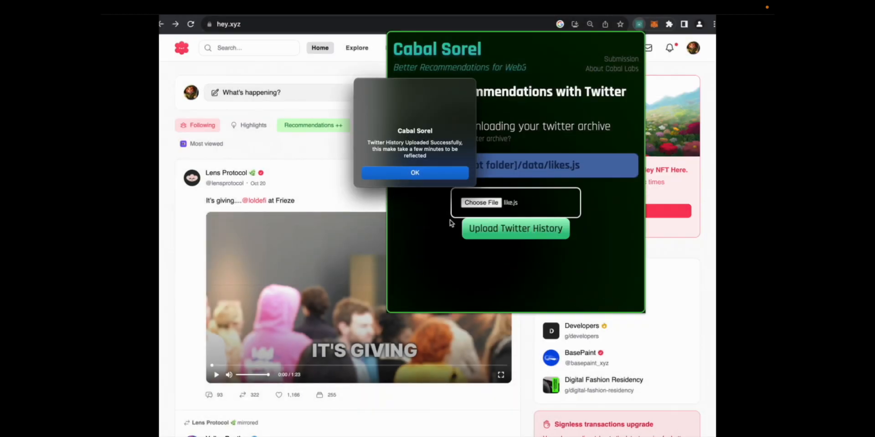
left_click(415, 172)
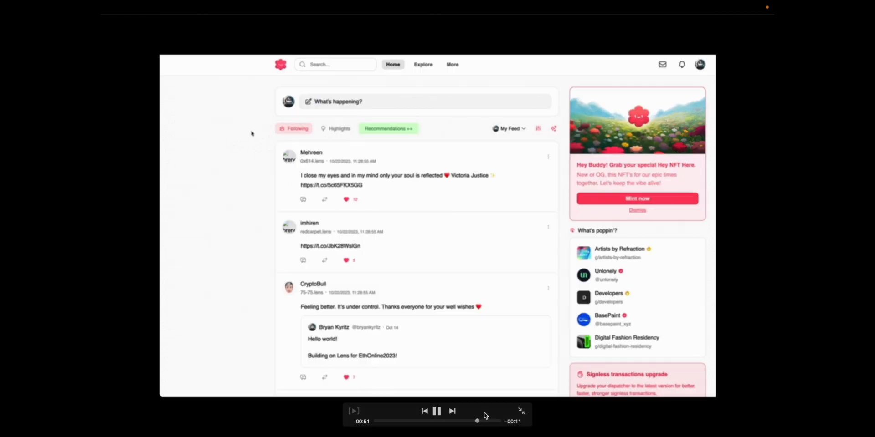
scroll("down", 3)
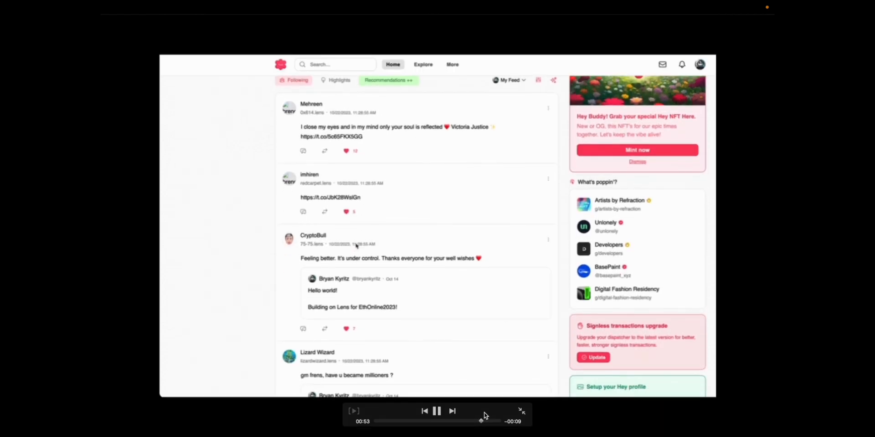